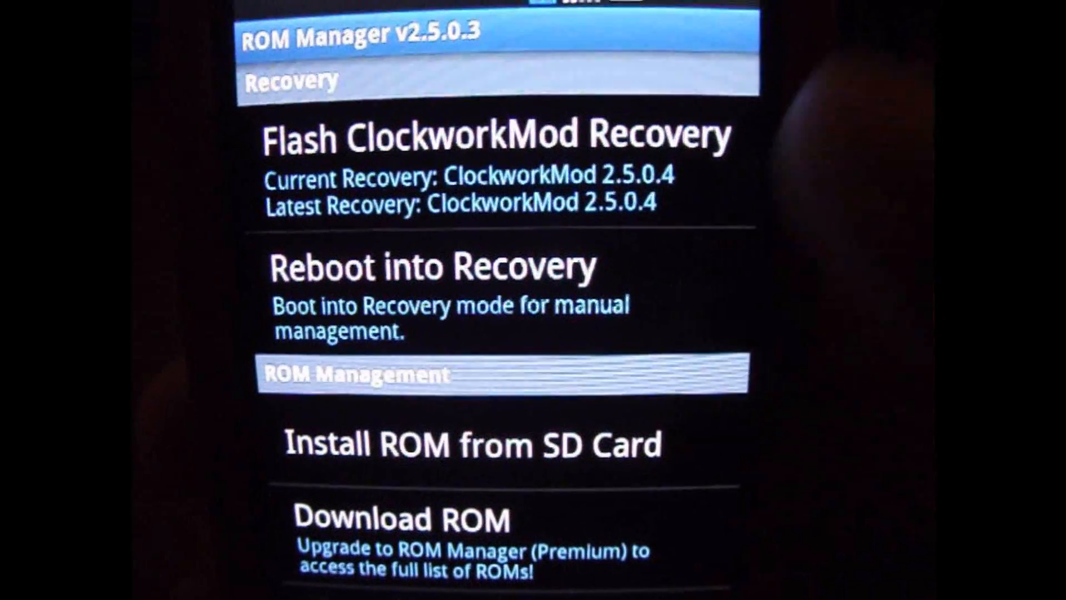
Close the Explorer window holding the Galaxy one-click root files, leaving the desktop showing.
scroll("down", 3)
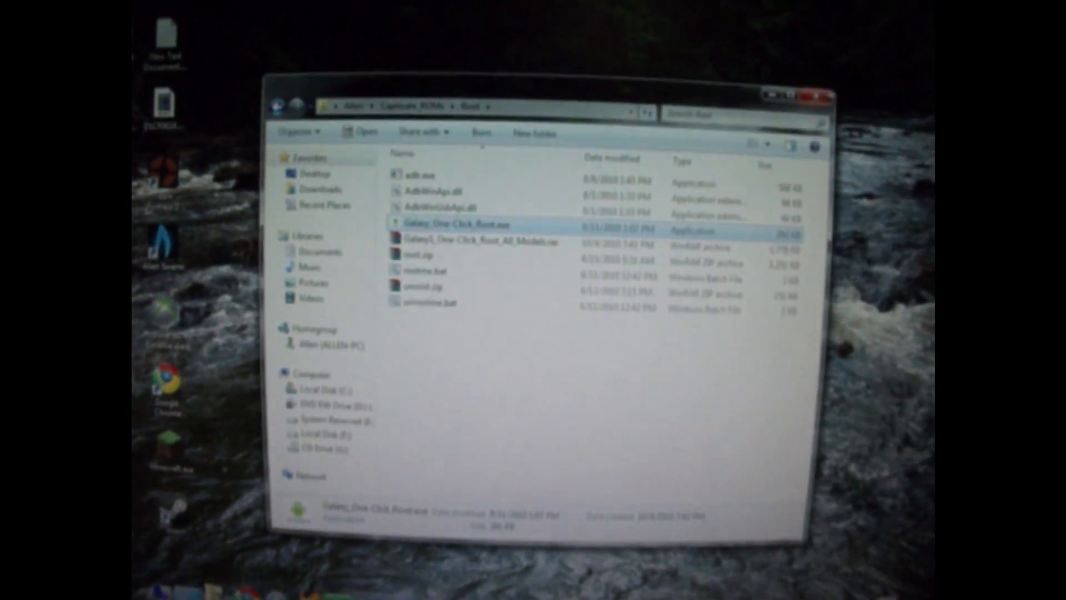
left_click(814, 92)
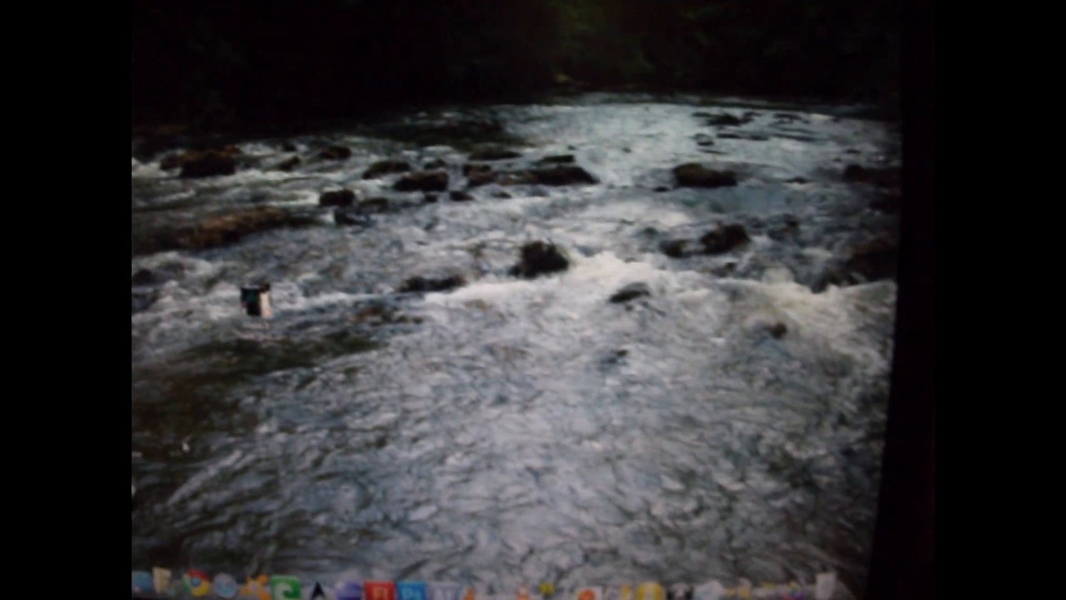